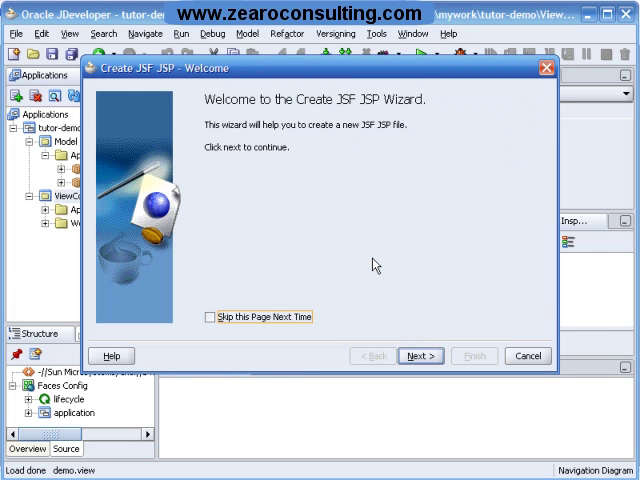
pyautogui.moveTo(418, 355)
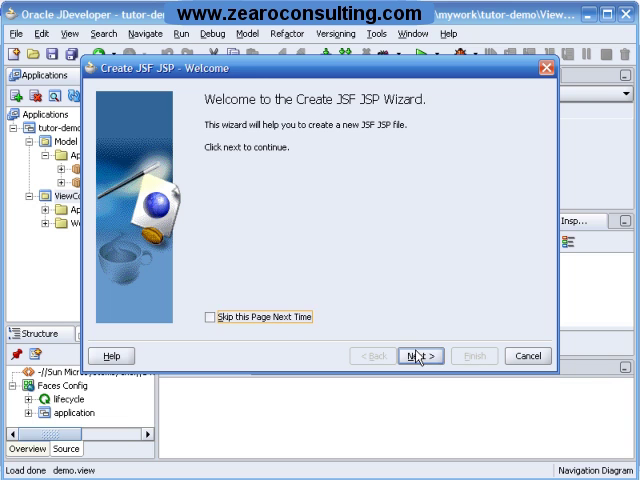
# - Name the new JSF page masterDetail.jspx as an XML JSP Document (*.jspx) and continue to HTML options
pyautogui.click(418, 355)
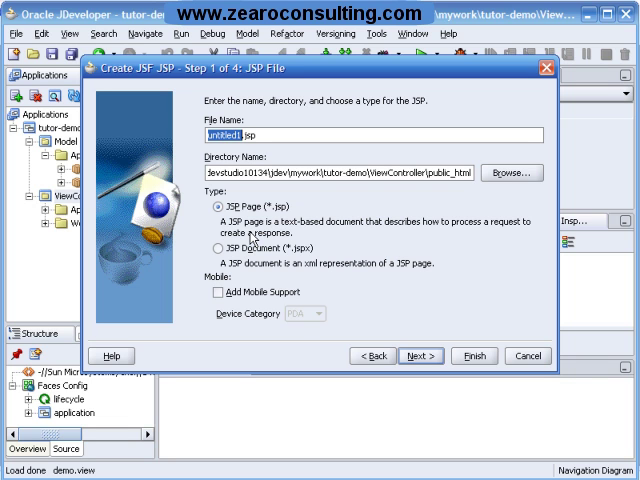
pyautogui.write('master.jsp')
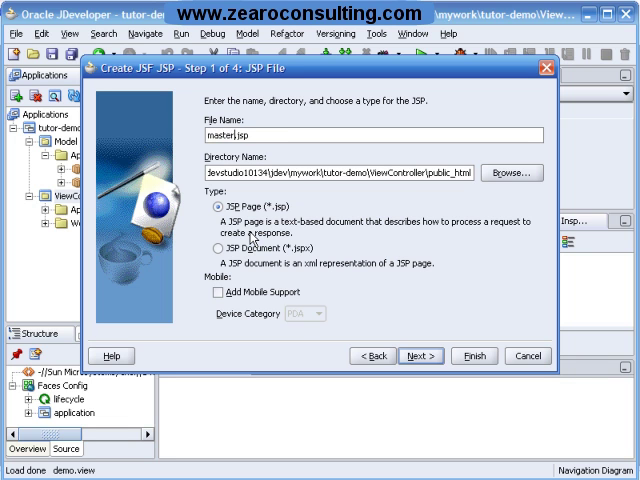
pyautogui.write('Detail')
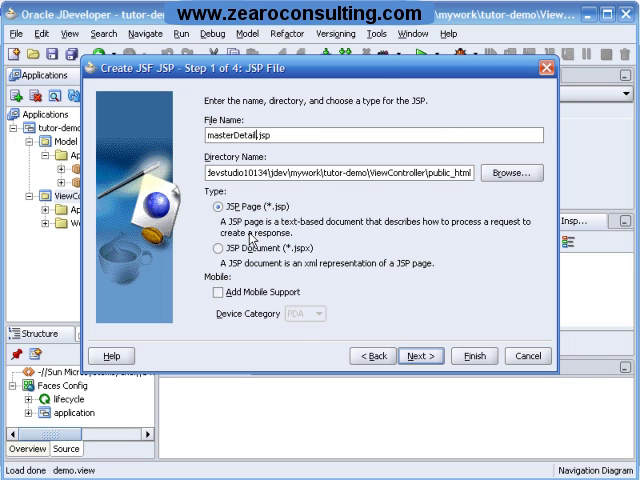
pyautogui.click(217, 246)
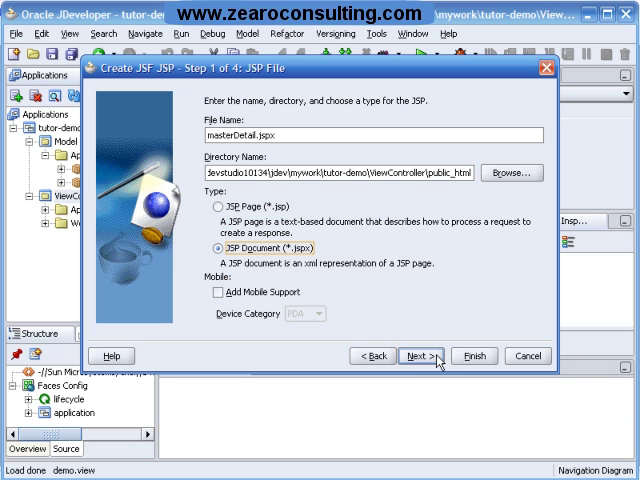
pyautogui.click(429, 355)
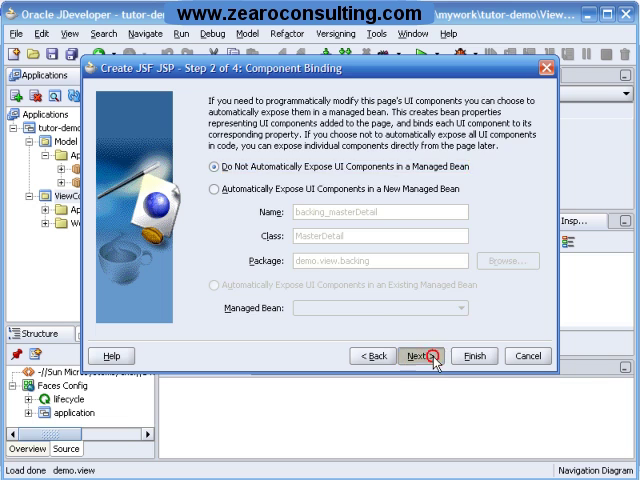
pyautogui.click(425, 355)
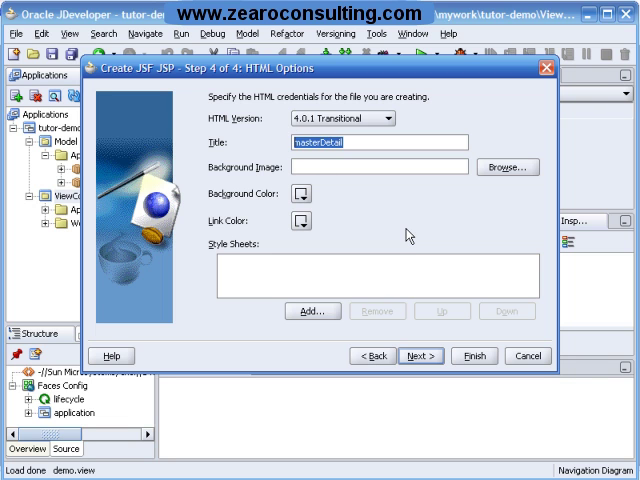
# - Set the page title to 'Countries and Locations'
pyautogui.write('C')
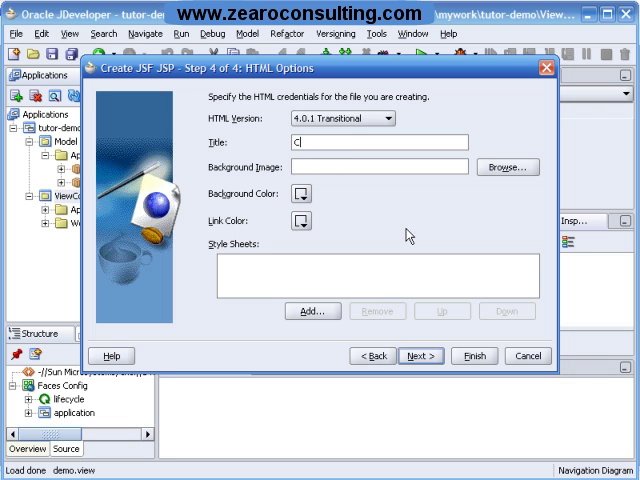
pyautogui.write('ountri')
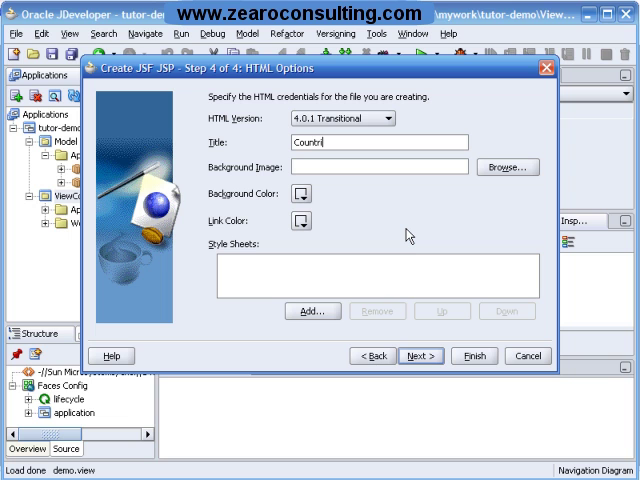
pyautogui.write('es')
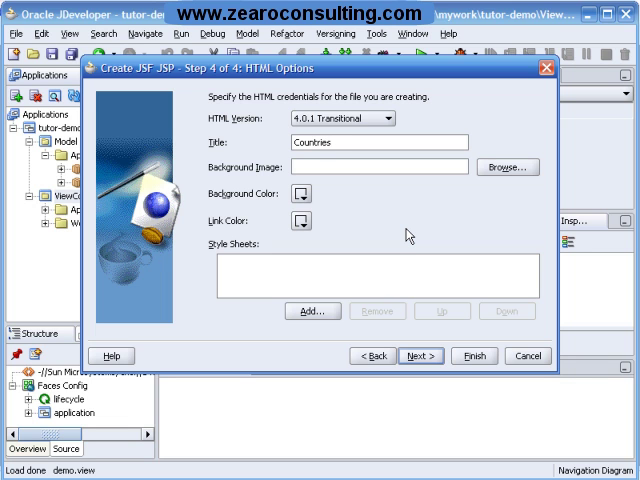
pyautogui.write('and Lo')
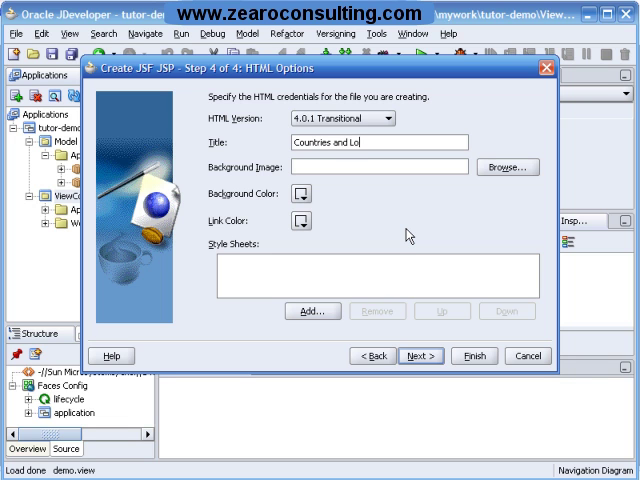
pyautogui.write('cations')
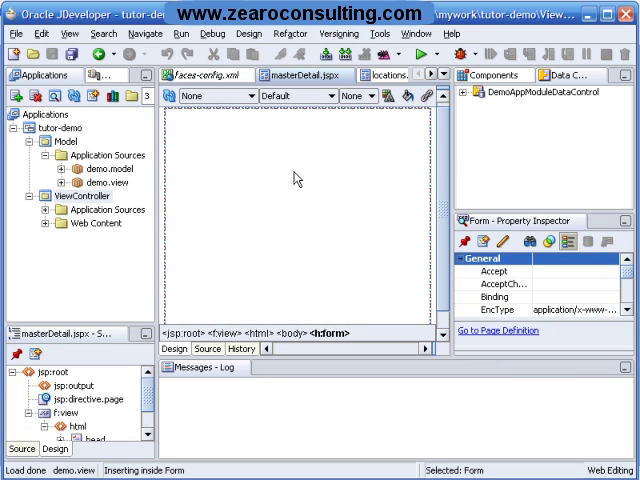
pyautogui.moveTo(294, 177)
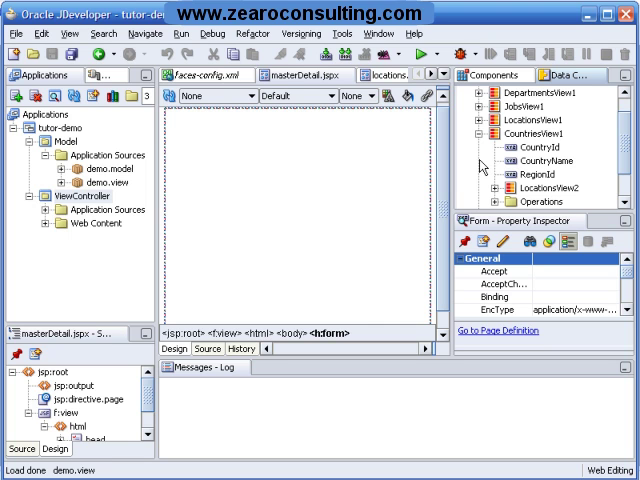
pyautogui.moveTo(499, 149)
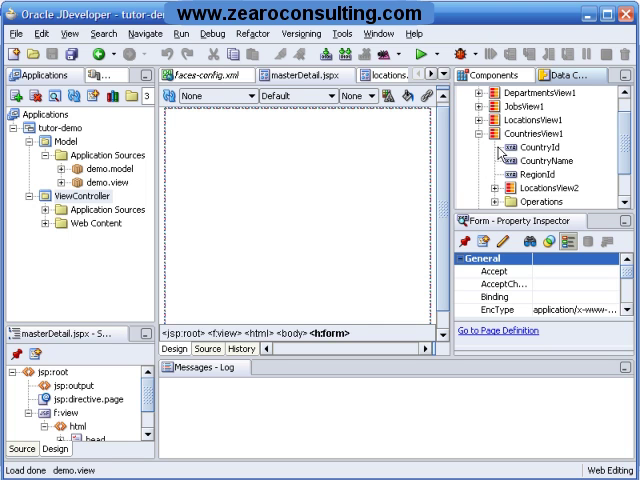
pyautogui.moveTo(545, 168)
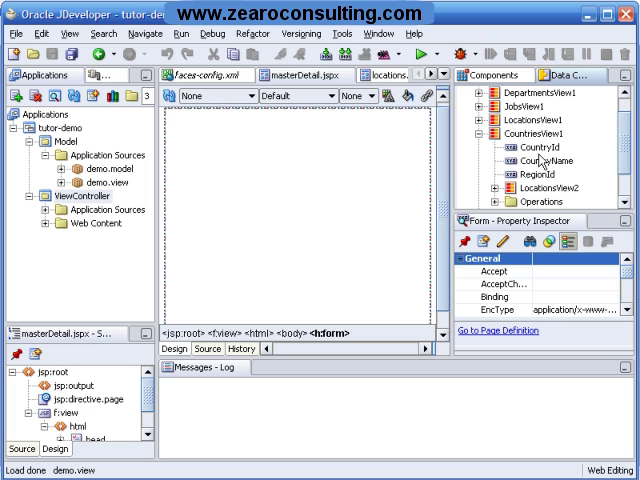
pyautogui.moveTo(525, 163)
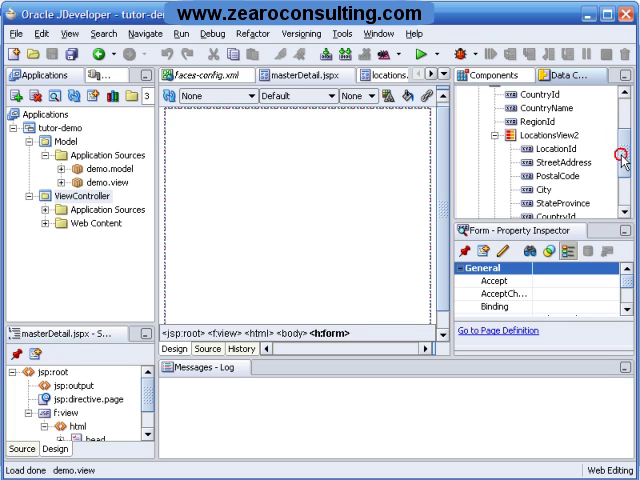
# - Point out the RegionId field of CountriesView1 and the CountryId field of LocationsView2
pyautogui.scroll(-3)
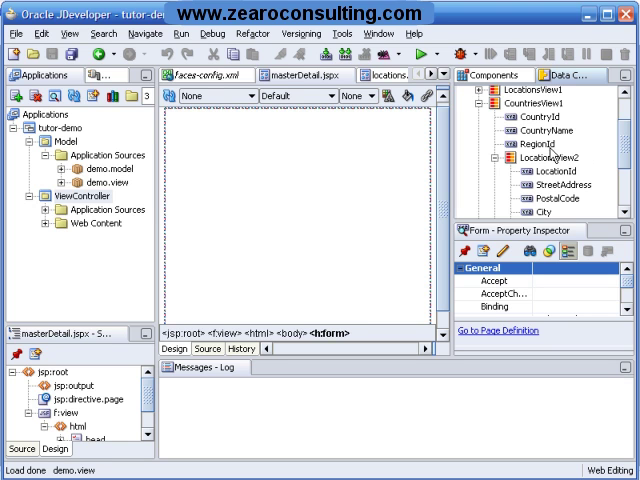
pyautogui.click(530, 143)
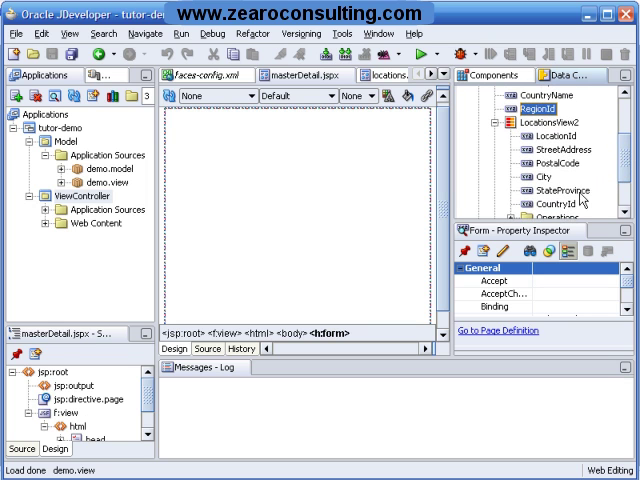
pyautogui.click(538, 205)
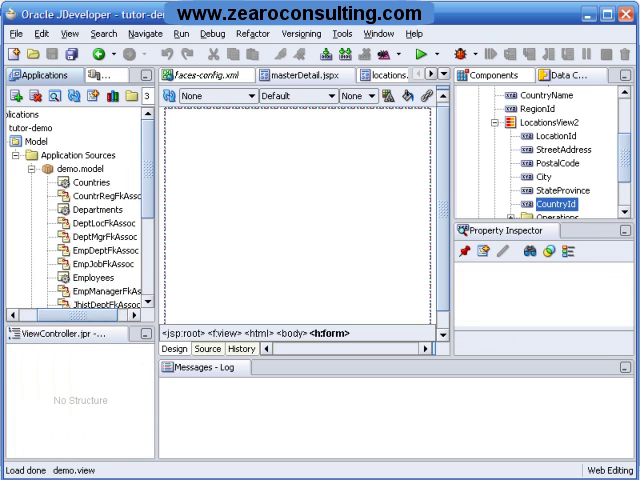
pyautogui.scroll(-3)
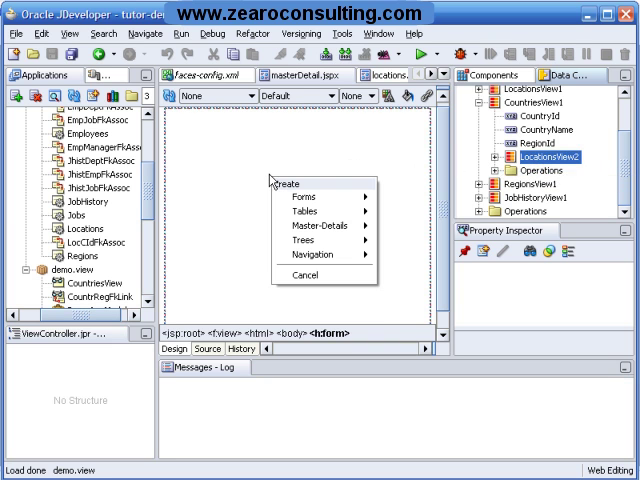
pyautogui.moveTo(296, 200)
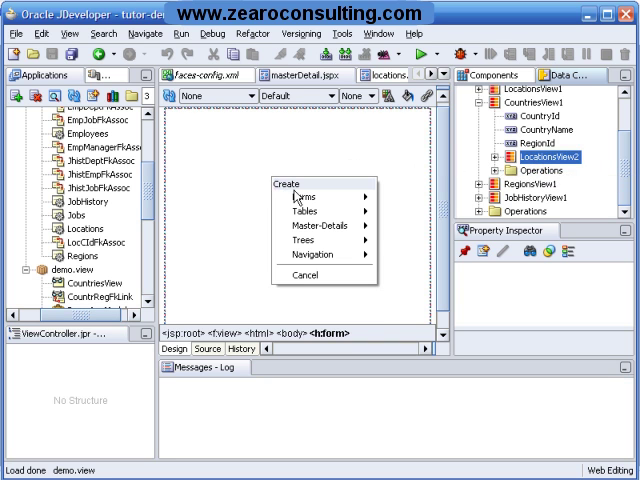
pyautogui.moveTo(305, 225)
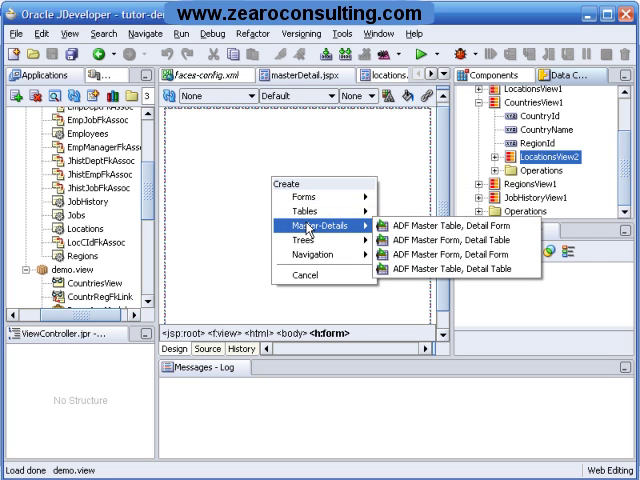
pyautogui.moveTo(320, 234)
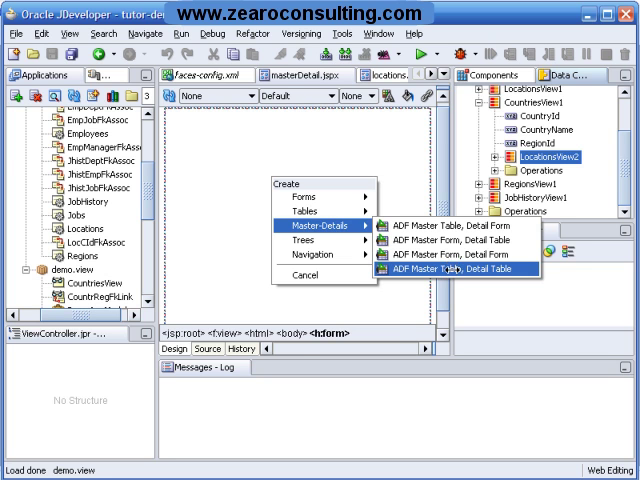
# - Choose ADF Master Table, Detail Table from the Master-Details create options
pyautogui.click(463, 272)
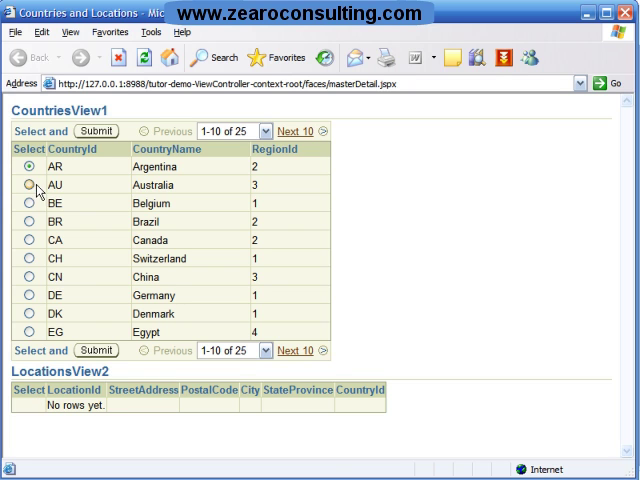
# - Select Australia, then Argentina (no locations), then Australia again showing Sydney
pyautogui.click(24, 185)
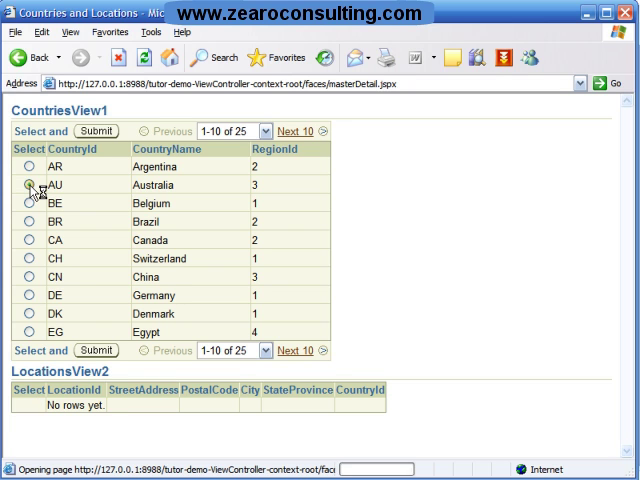
pyautogui.click(29, 184)
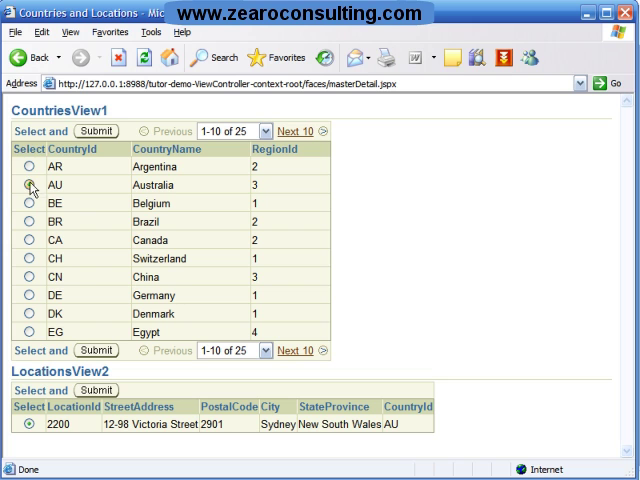
pyautogui.click(31, 161)
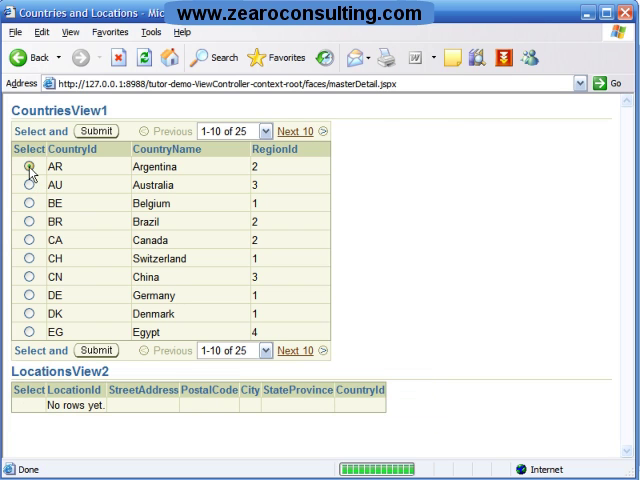
pyautogui.click(32, 185)
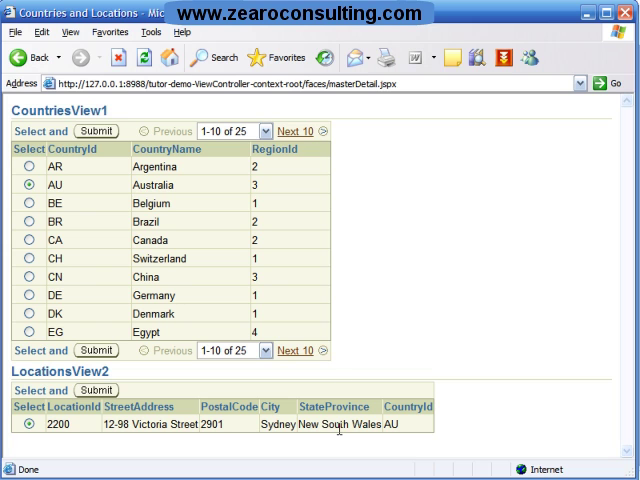
# - Select Belgium, Brazil (Sao Paulo), Canada (Toronto, Whitehorse) and Switzerland to refresh locations
pyautogui.click(27, 207)
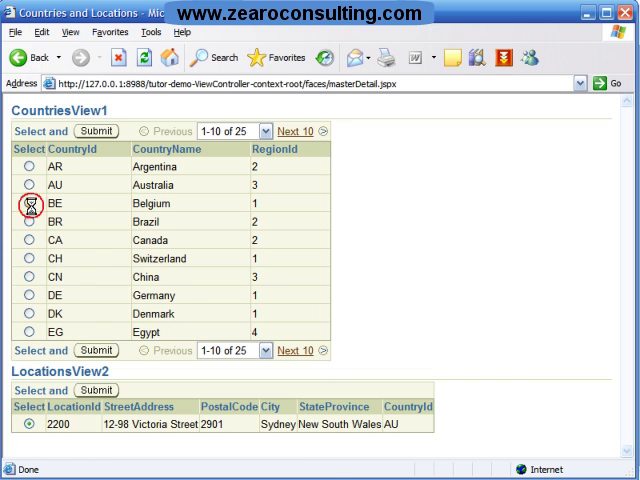
pyautogui.click(30, 202)
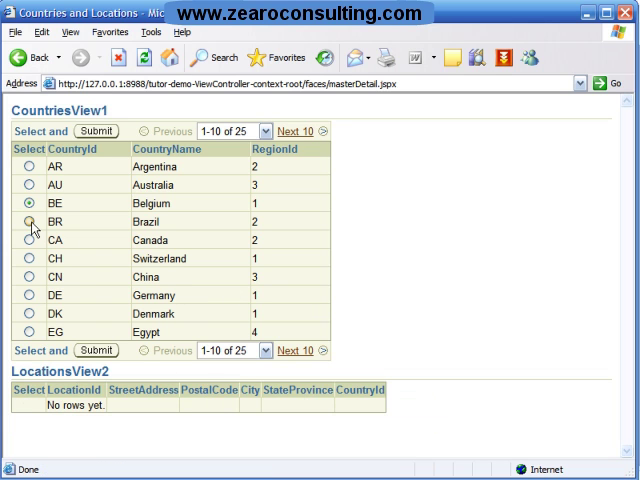
pyautogui.click(31, 221)
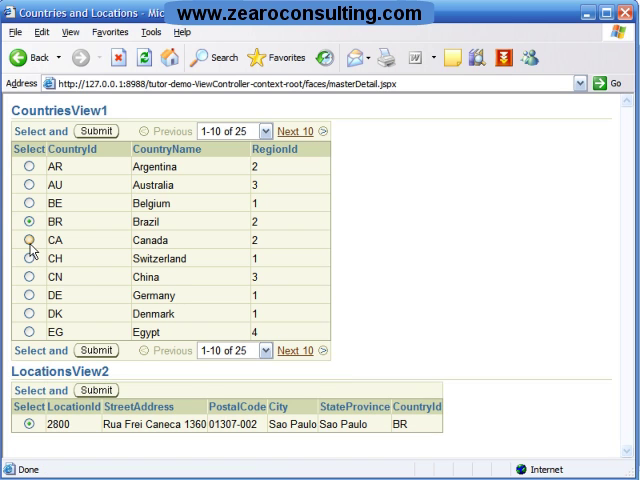
pyautogui.click(31, 239)
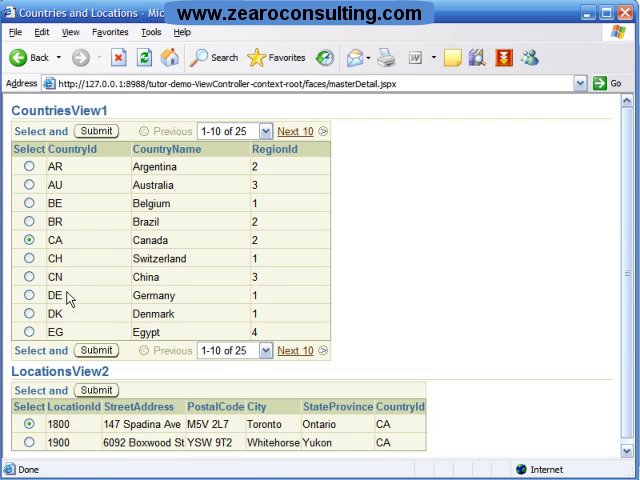
pyautogui.click(30, 258)
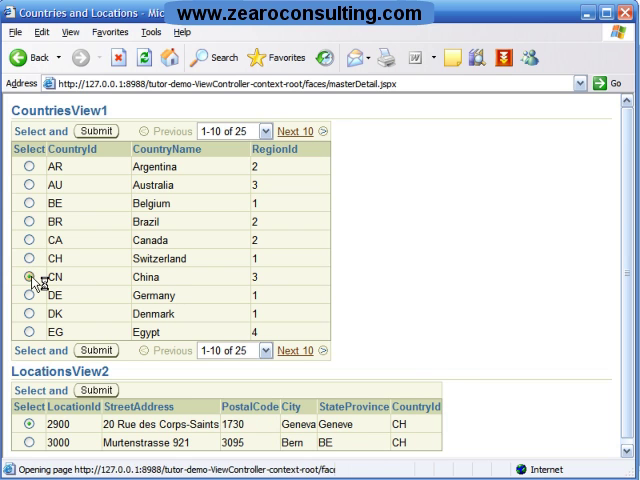
# - Select China (Beijing), Australia and Egypt (no locations), then page to the next ten countries
pyautogui.click(27, 277)
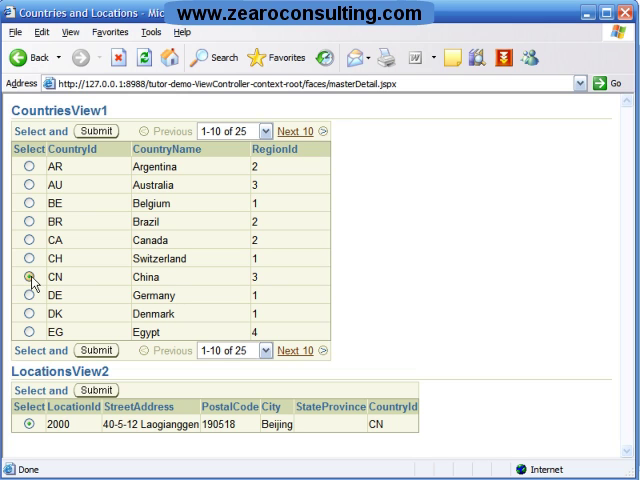
pyautogui.click(22, 295)
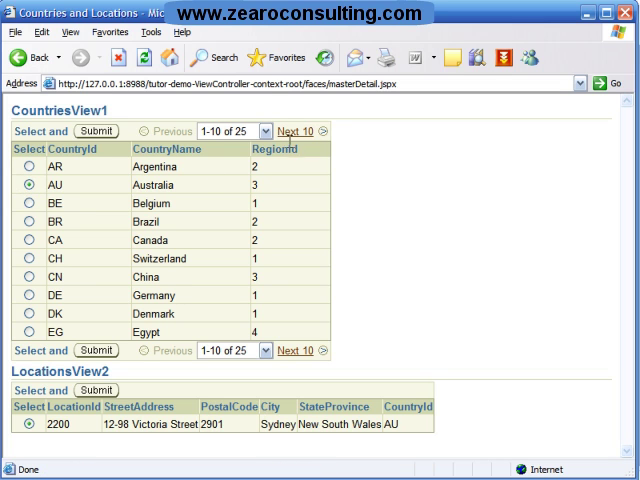
pyautogui.click(27, 332)
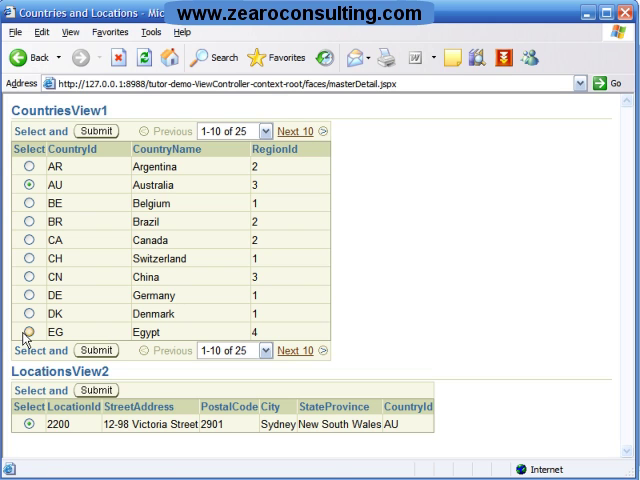
pyautogui.click(28, 331)
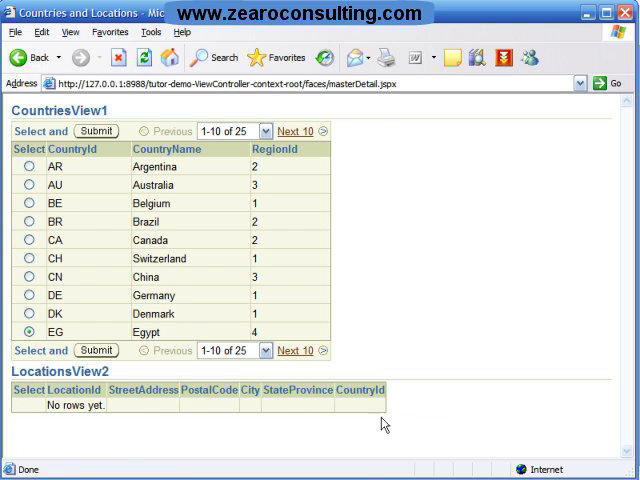
pyautogui.click(294, 131)
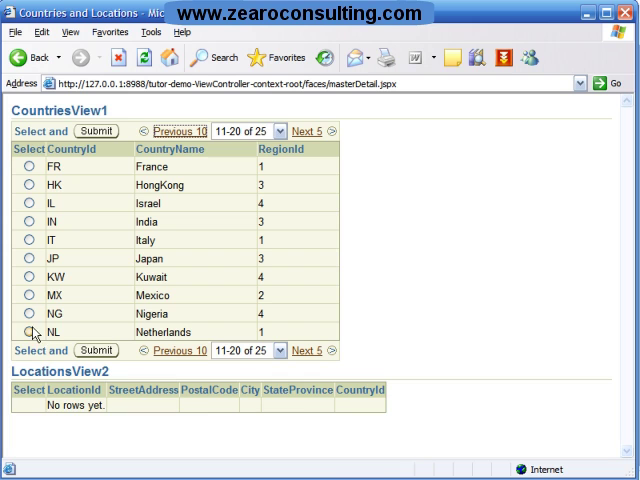
# - Select Netherlands (Utrecht), India, Israel and Netherlands again on the 11-20 page
pyautogui.click(29, 331)
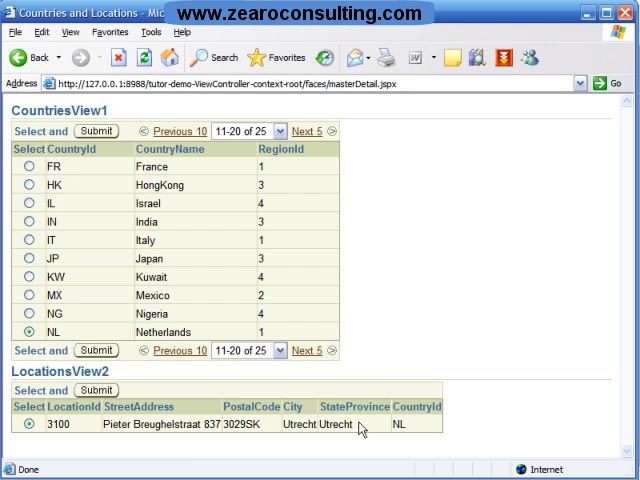
pyautogui.click(27, 203)
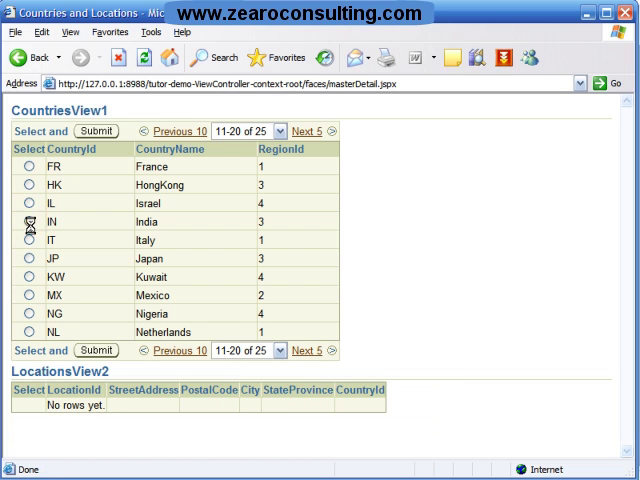
pyautogui.click(32, 211)
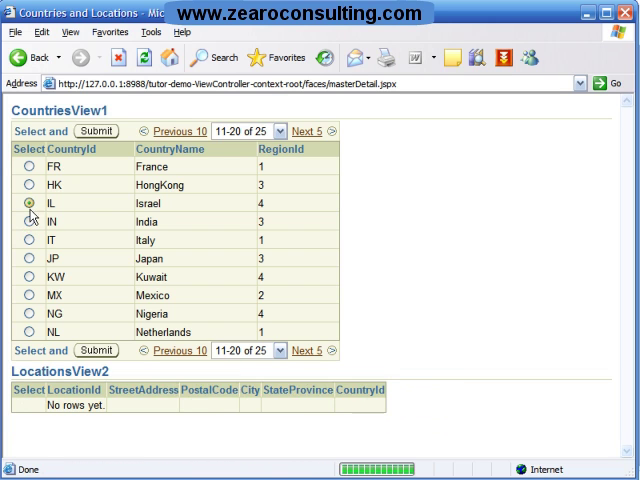
pyautogui.click(31, 333)
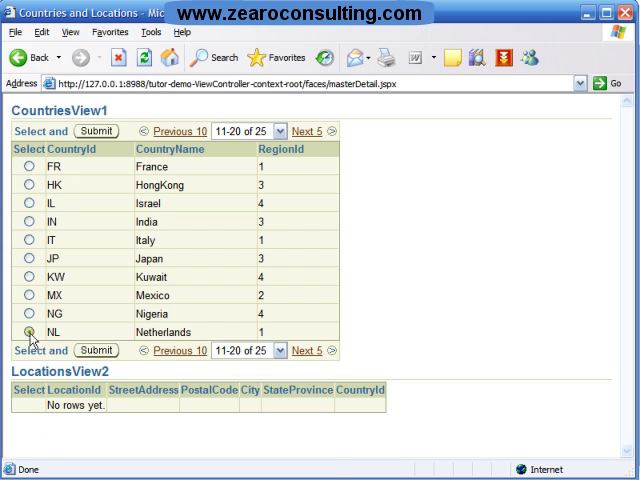
pyautogui.click(30, 333)
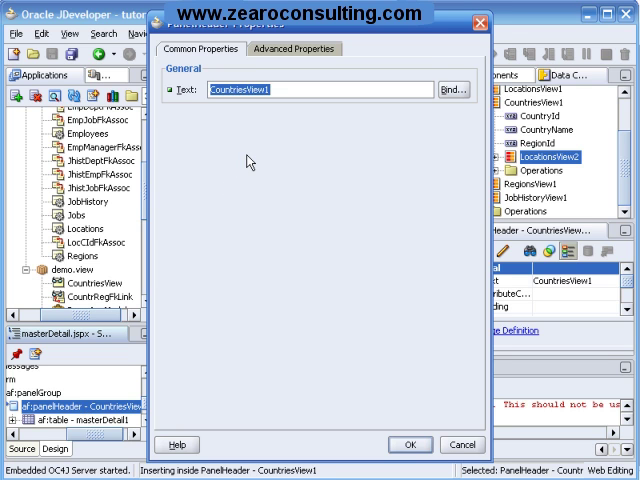
# - Set the panel header Text to 'Countries' and confirm the dialog
pyautogui.write('Cou')
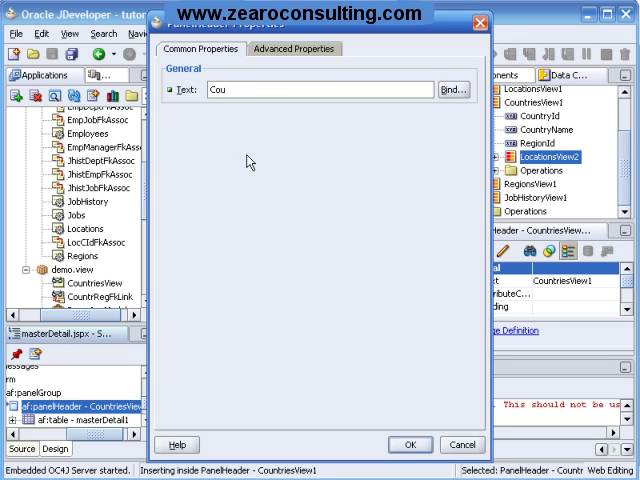
pyautogui.write('ntr')
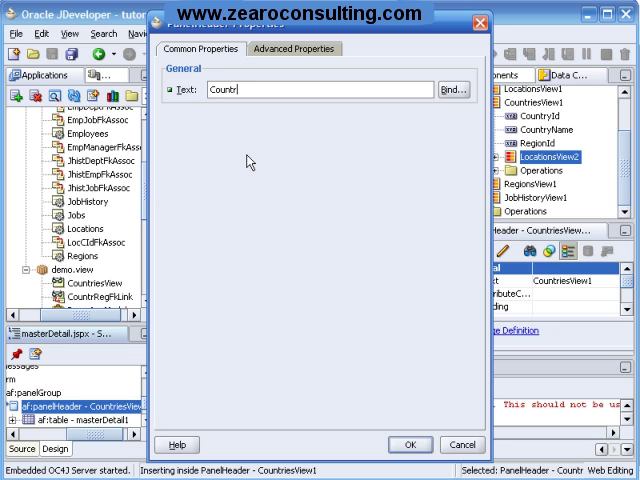
pyautogui.write('ies')
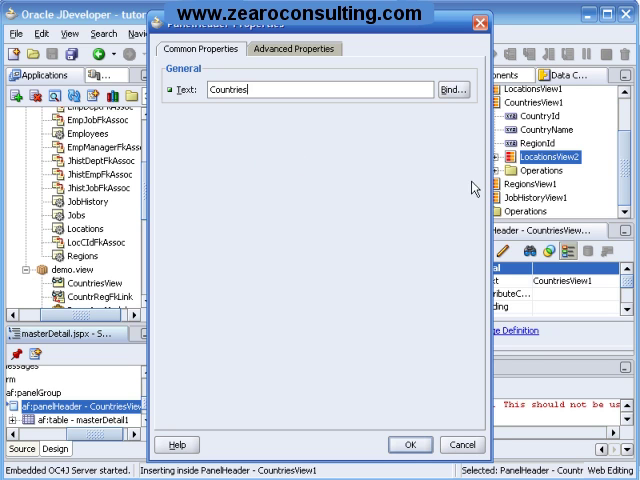
pyautogui.click(416, 444)
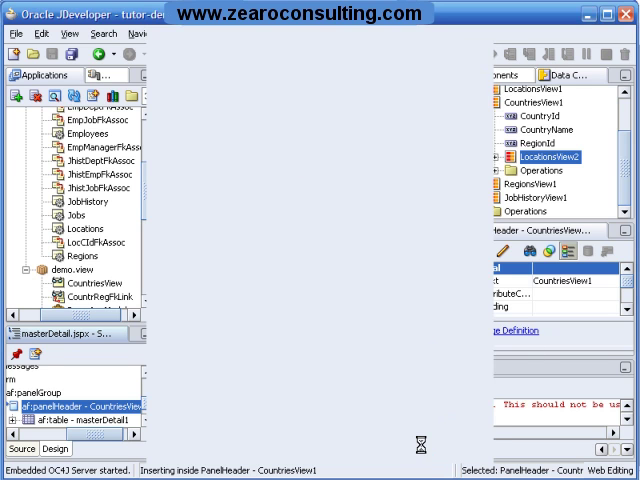